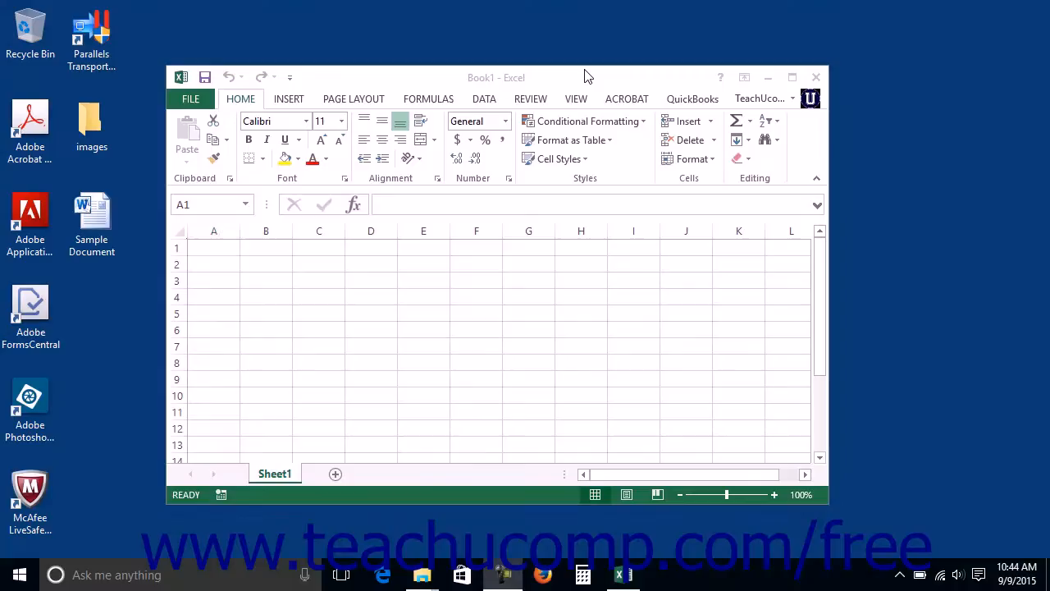
Activate the Excel Book1 window and minimize it to the taskbar, leaving the desktop clear
left_click(214, 246)
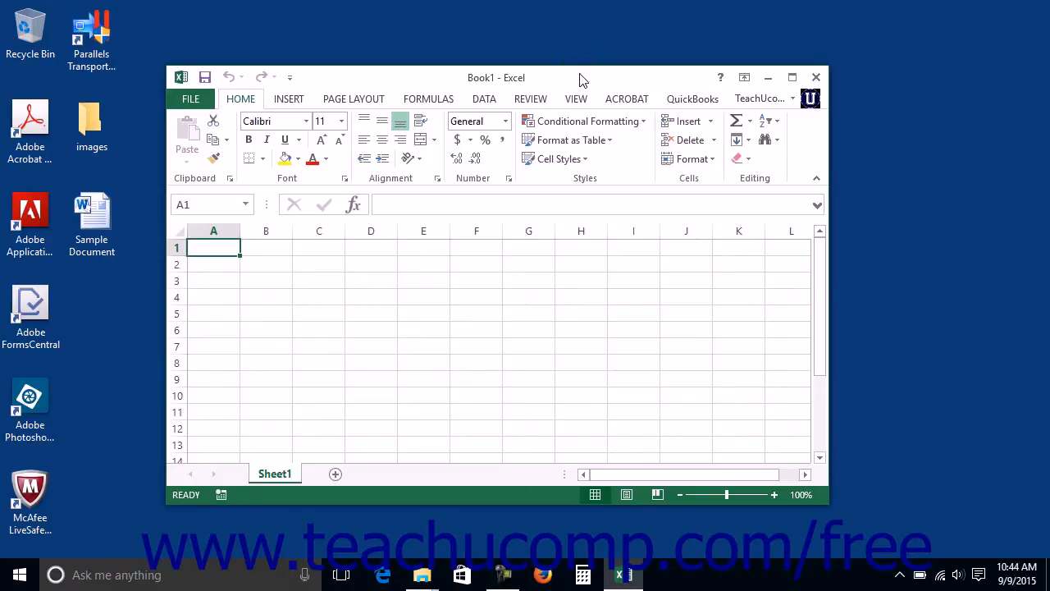
mouse_move(539, 85)
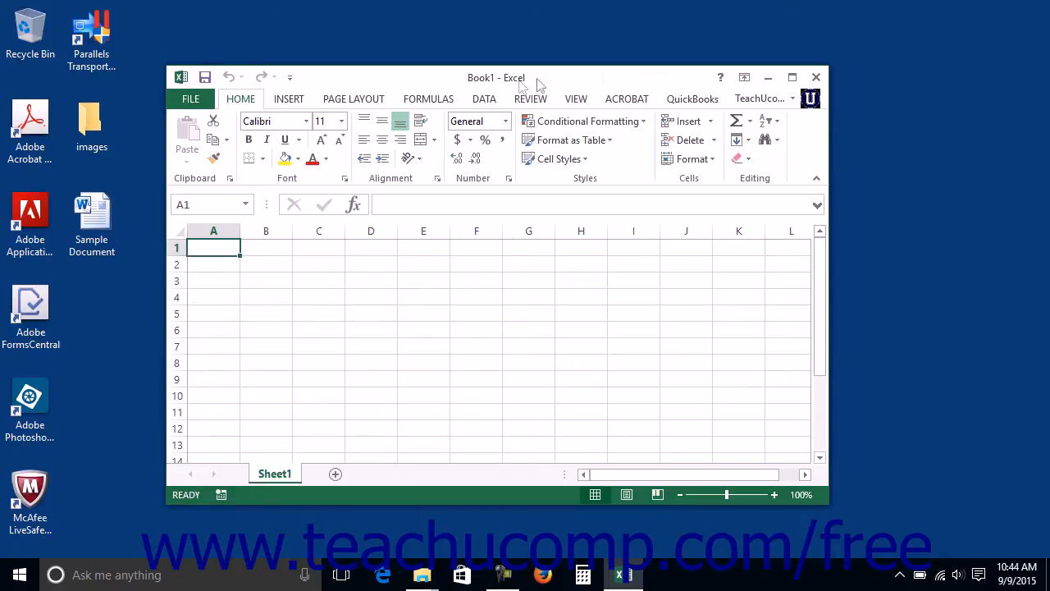
mouse_move(543, 83)
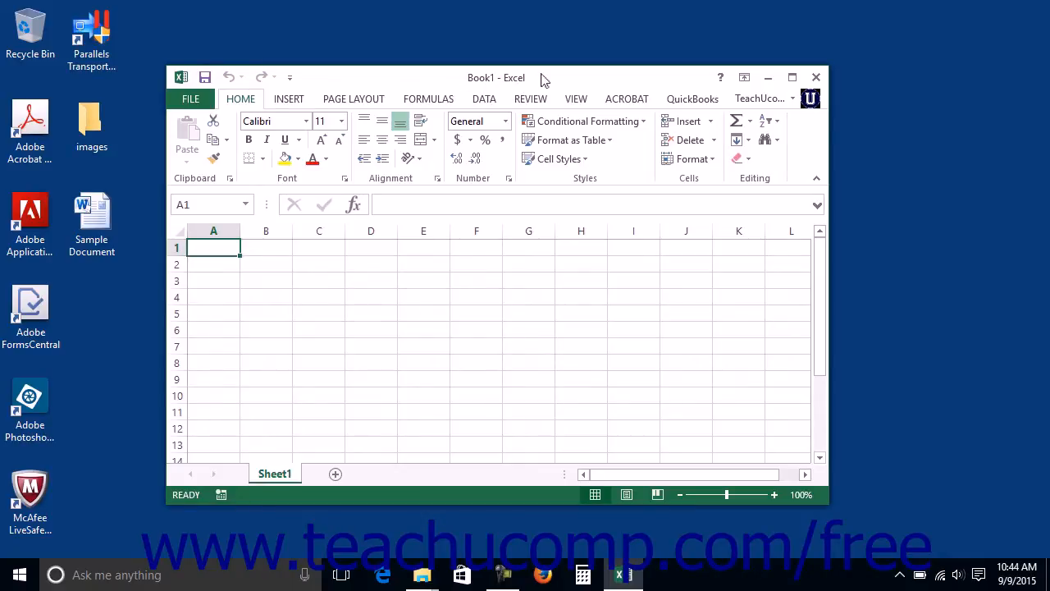
mouse_move(571, 77)
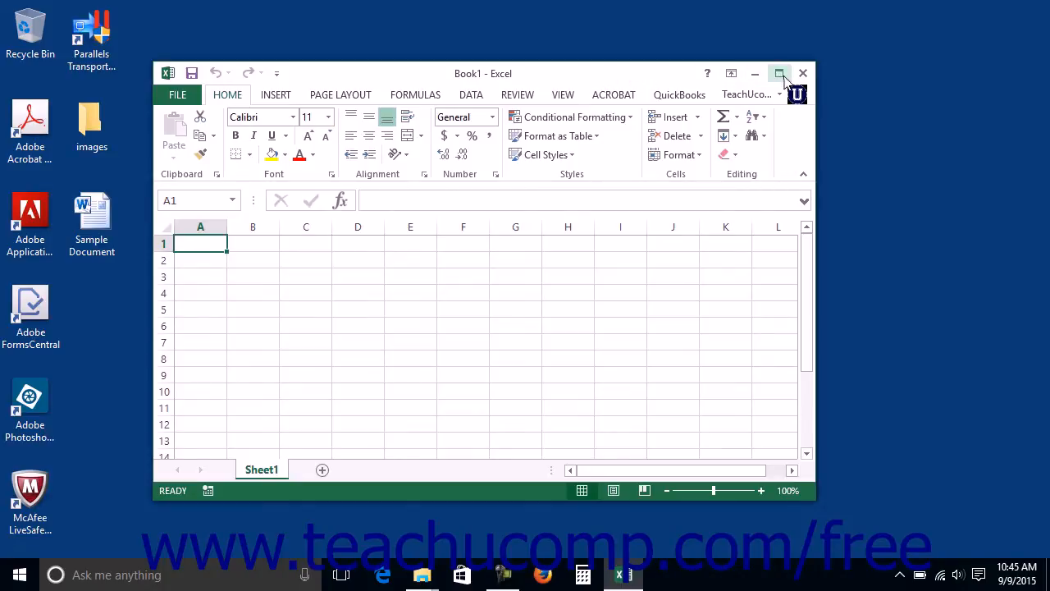
mouse_move(755, 72)
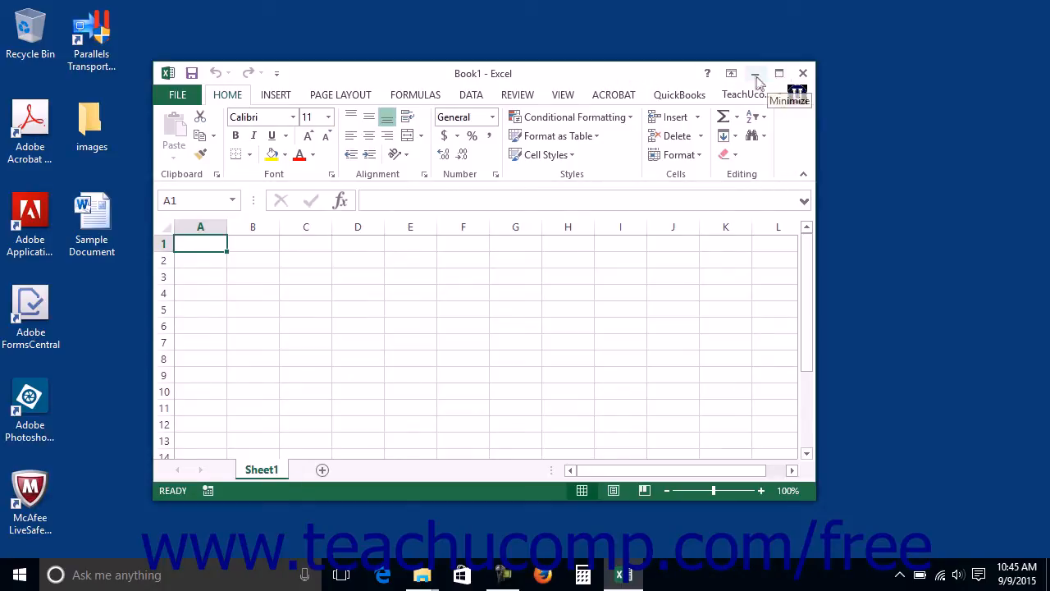
mouse_move(780, 73)
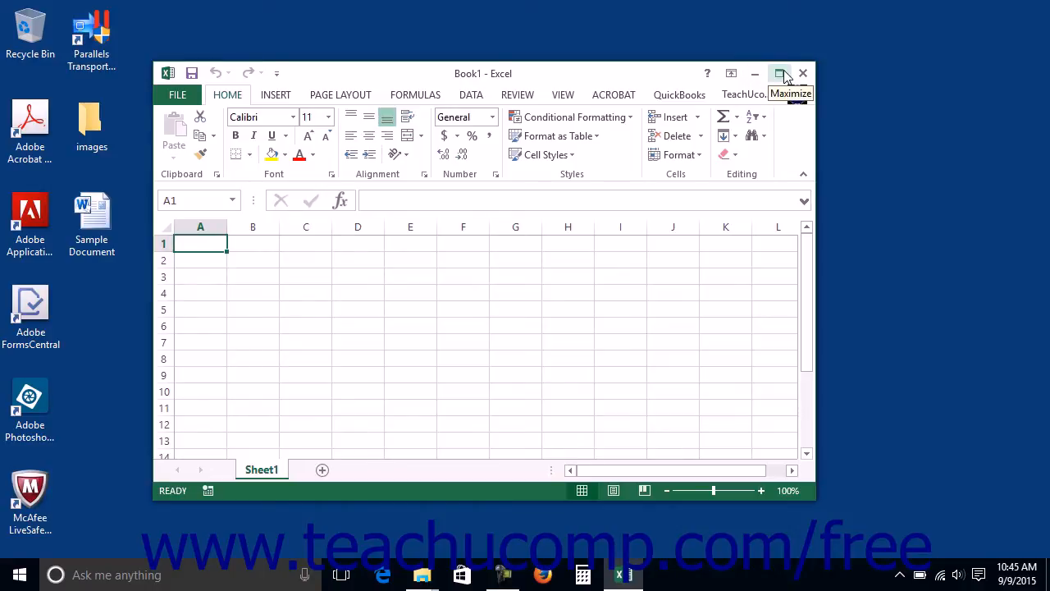
mouse_move(804, 74)
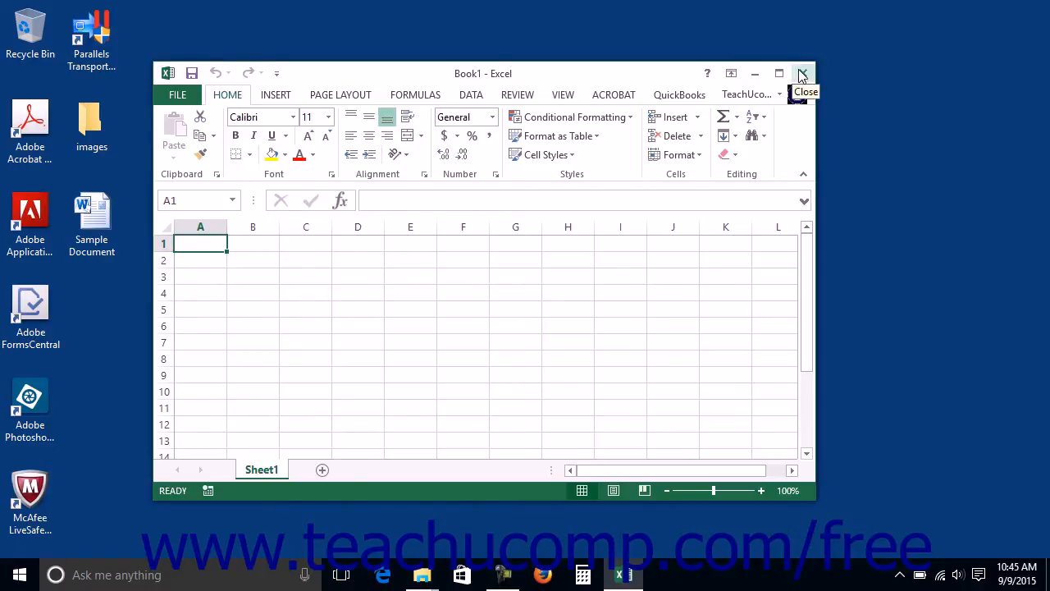
mouse_move(754, 73)
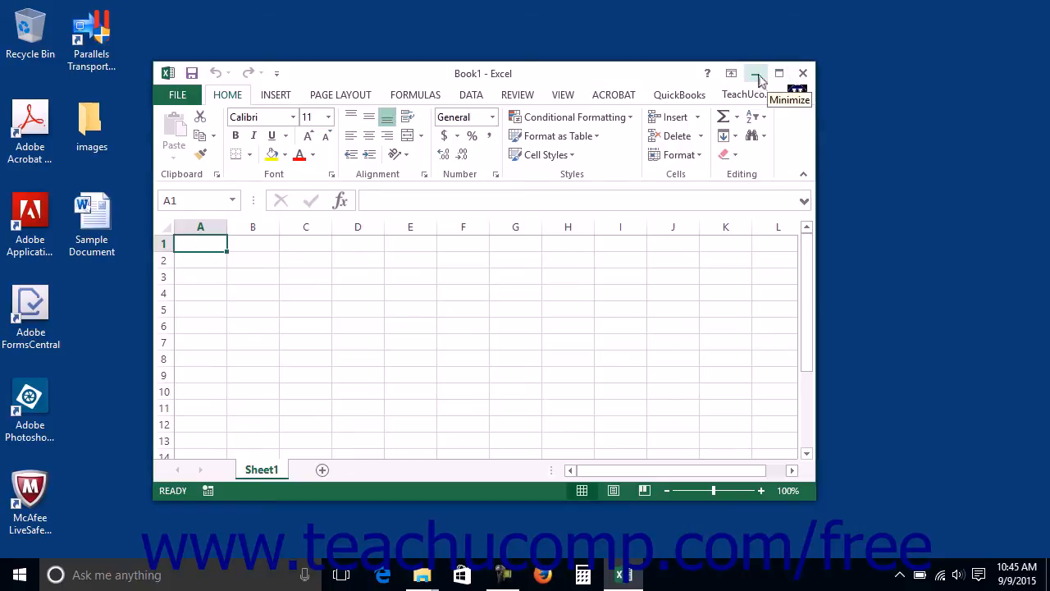
left_click(755, 72)
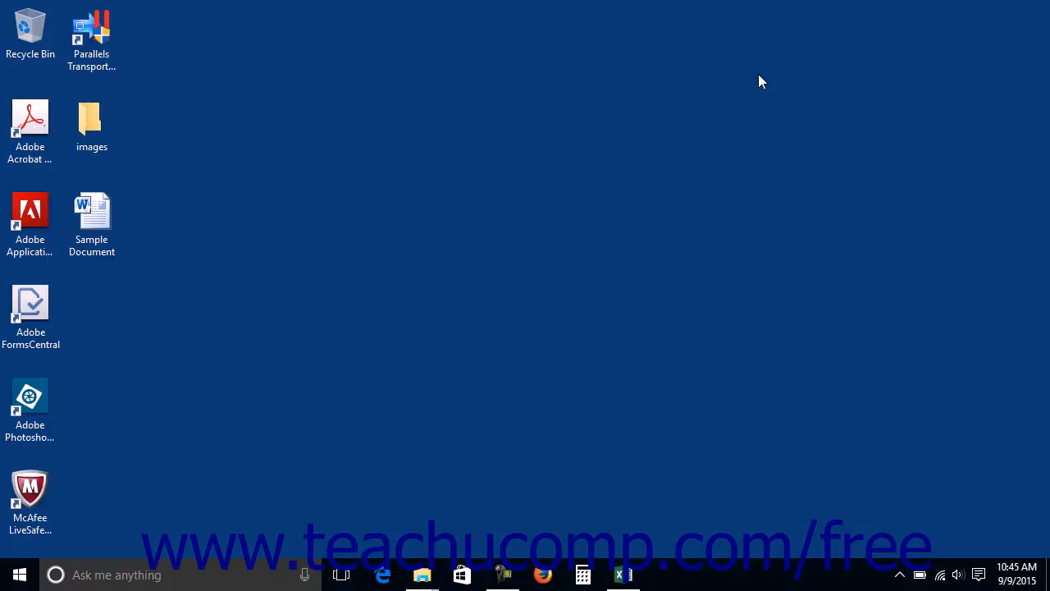
mouse_move(756, 86)
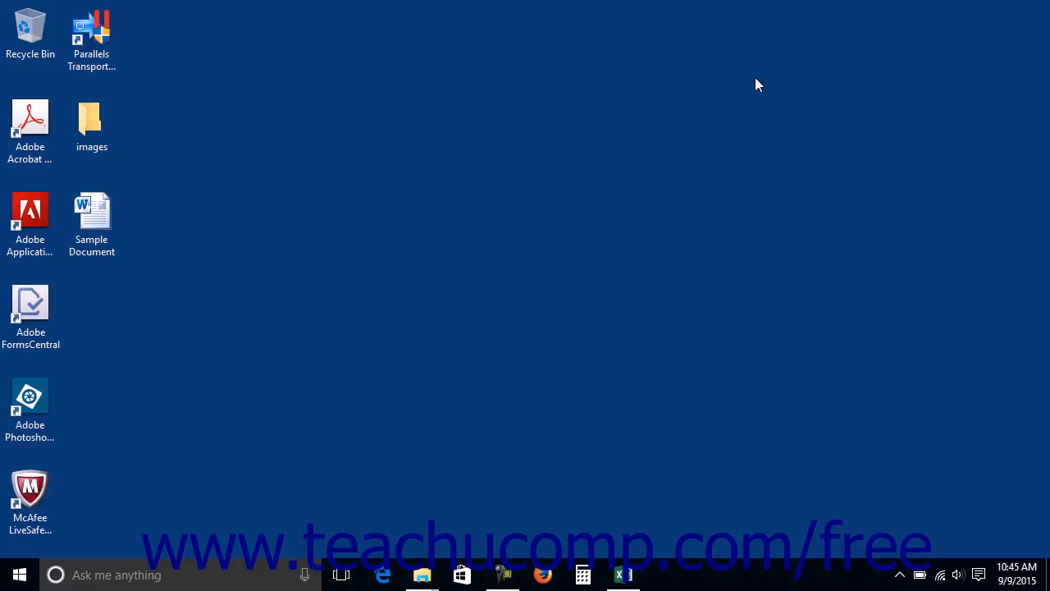
mouse_move(746, 95)
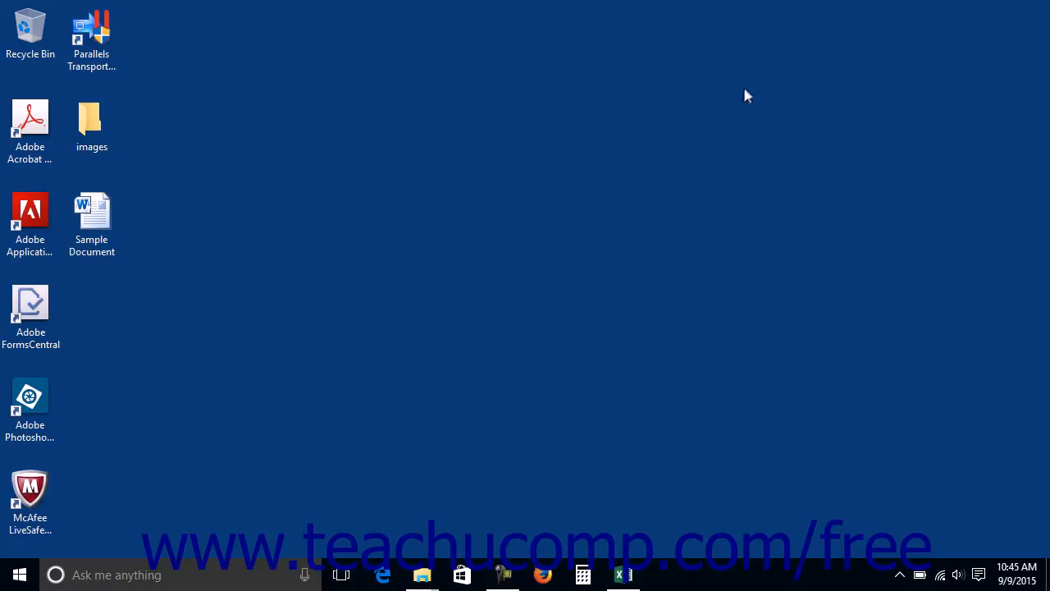
mouse_move(623, 574)
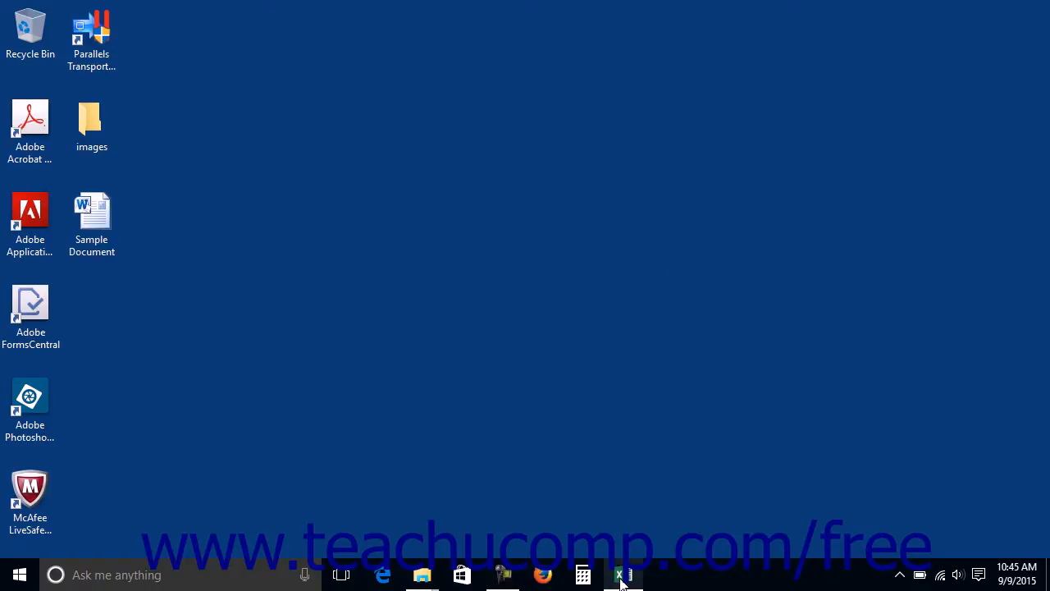
Restore the minimized Book1 workbook from the taskbar back onto the desktop
left_click(623, 574)
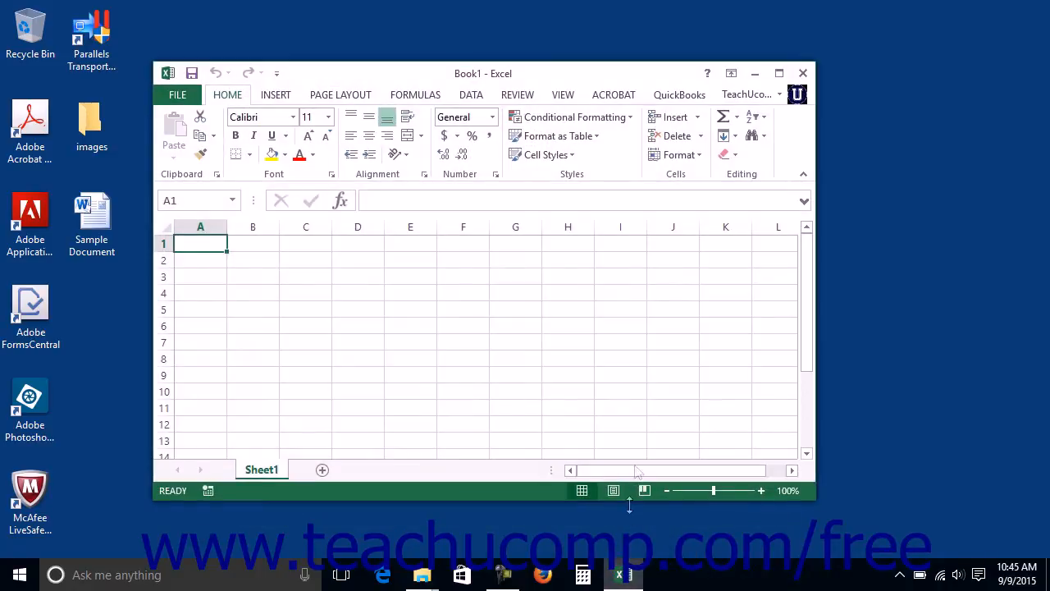
mouse_move(643, 373)
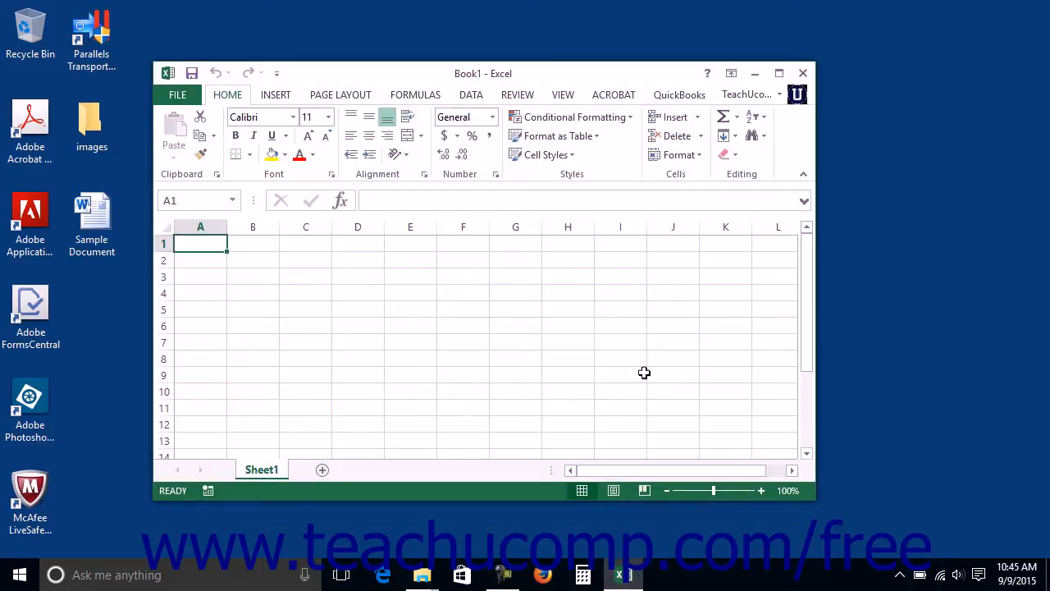
mouse_move(634, 374)
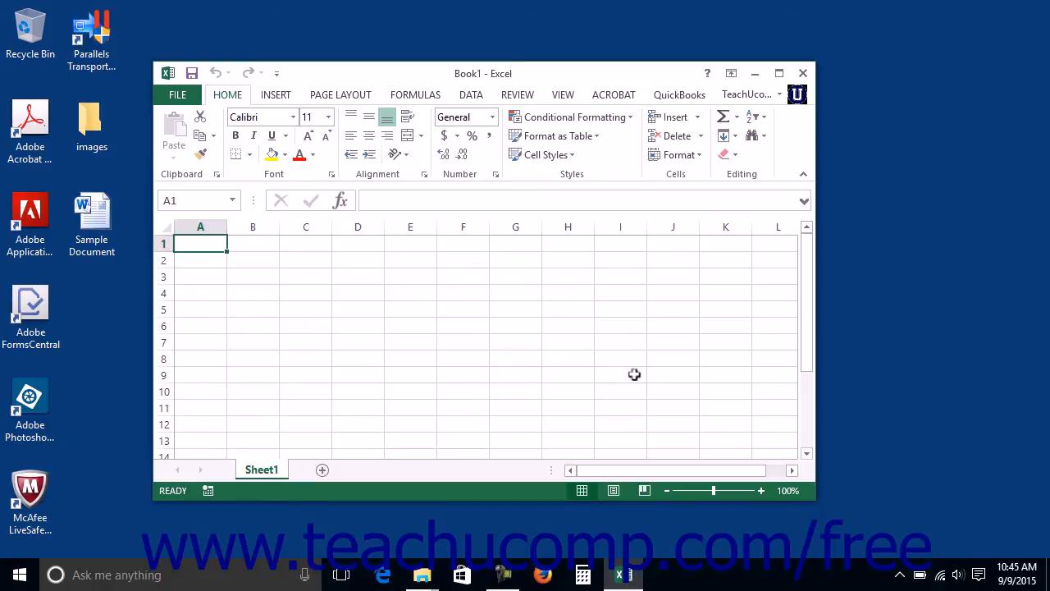
mouse_move(640, 354)
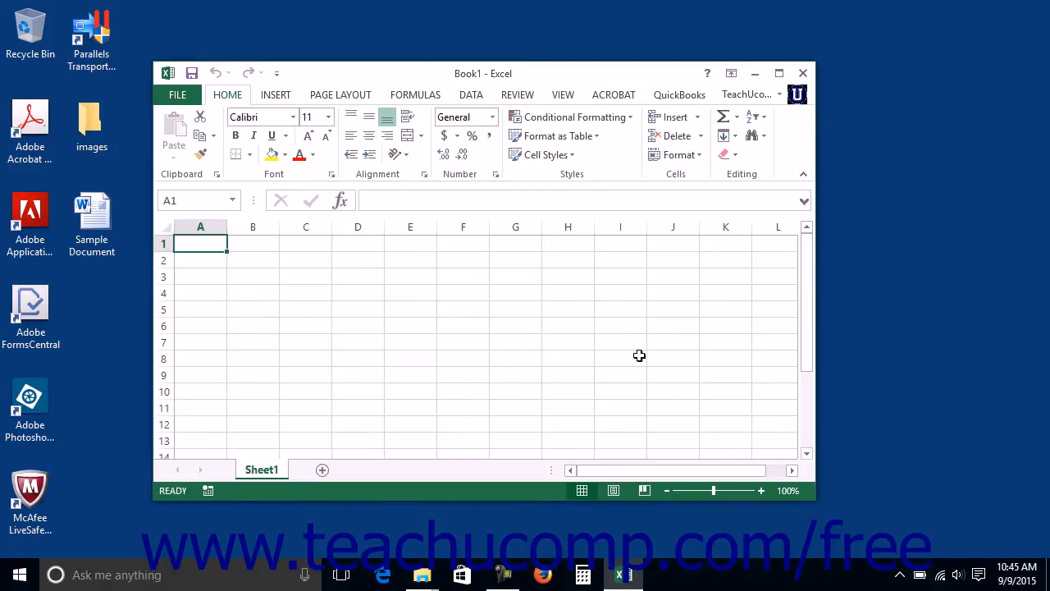
mouse_move(623, 369)
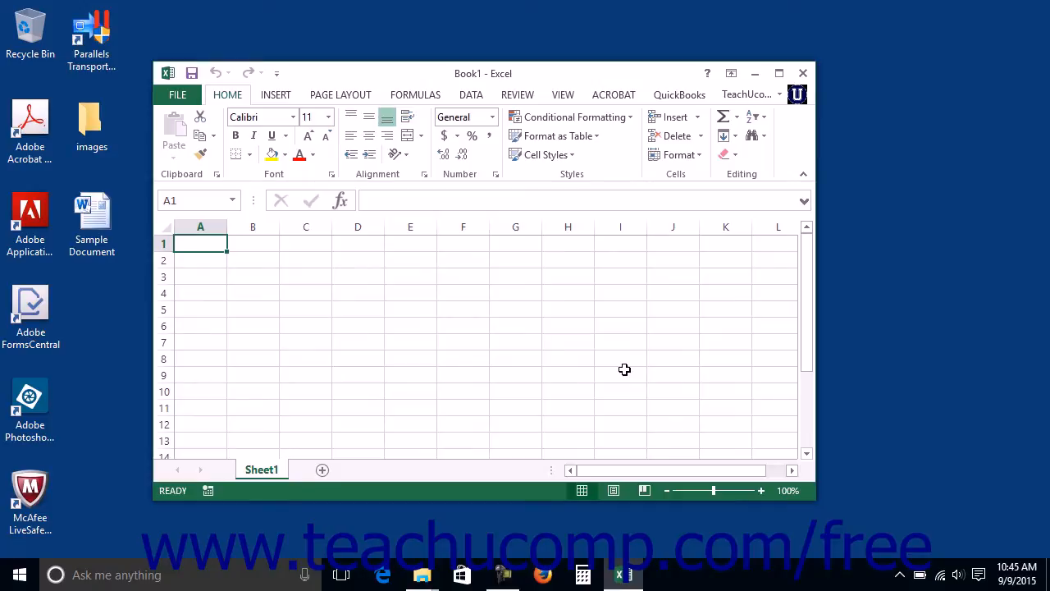
mouse_move(424, 574)
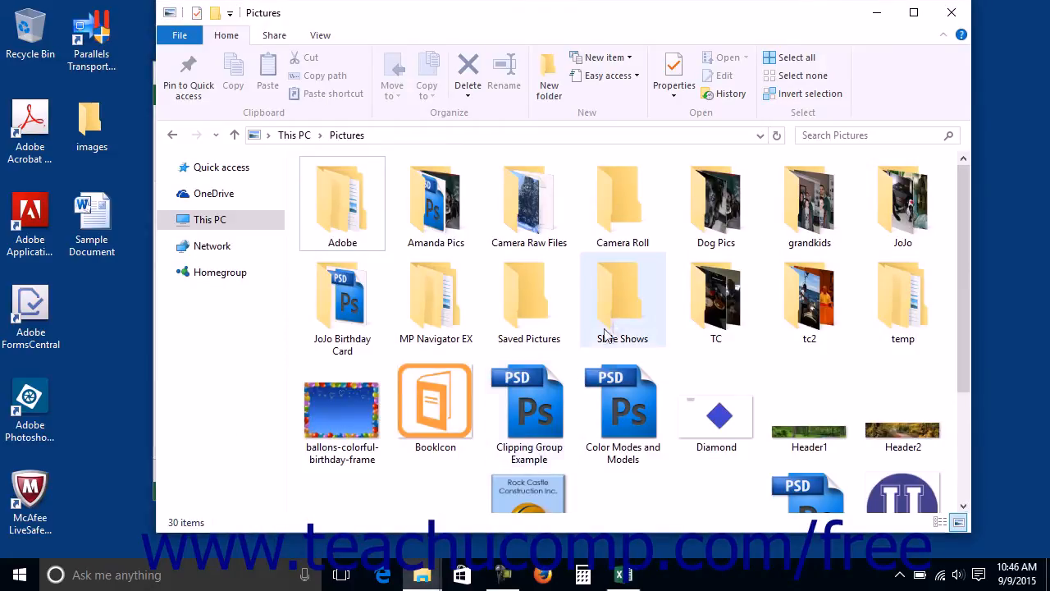
mouse_move(613, 328)
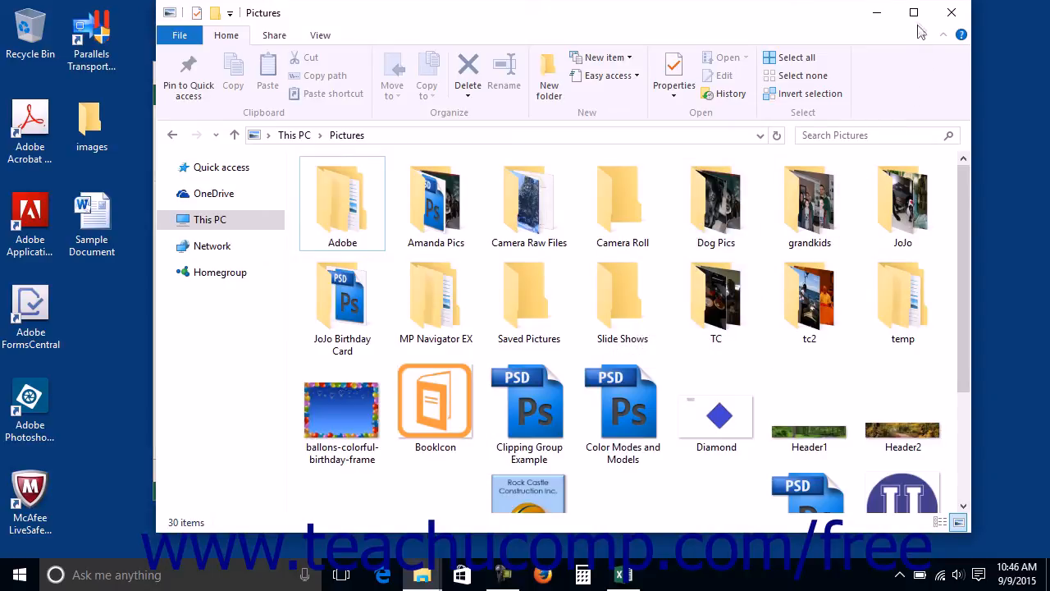
mouse_move(912, 15)
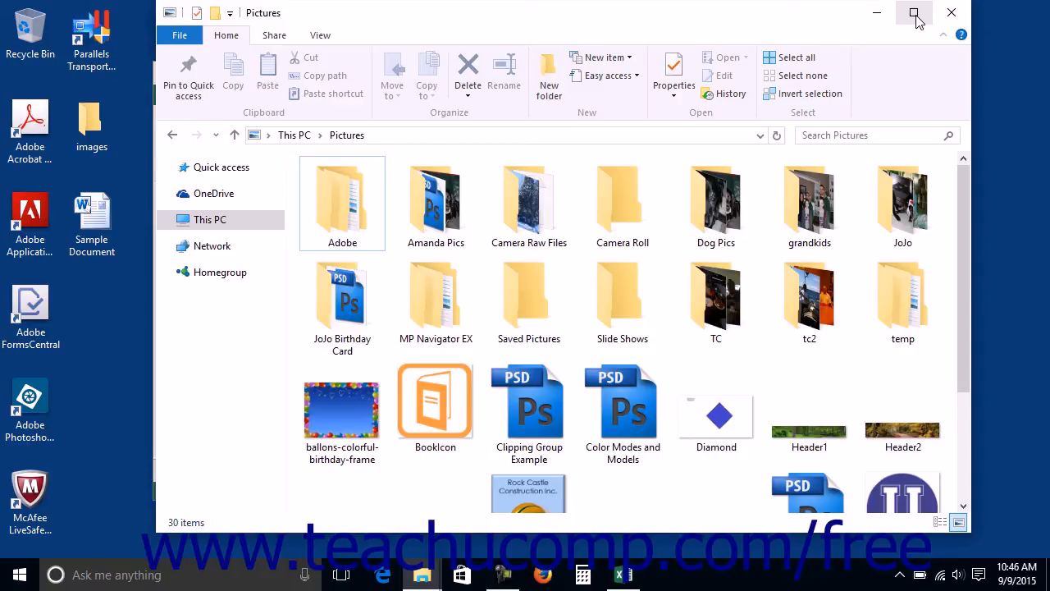
Maximize the Pictures folder window so it fills the whole screen
left_click(912, 13)
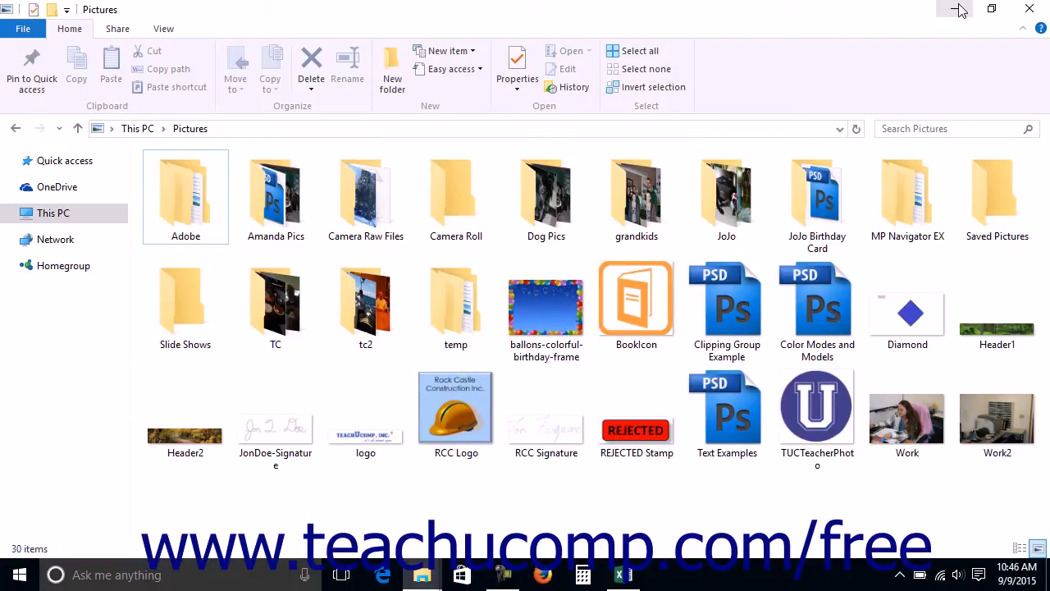
mouse_move(960, 10)
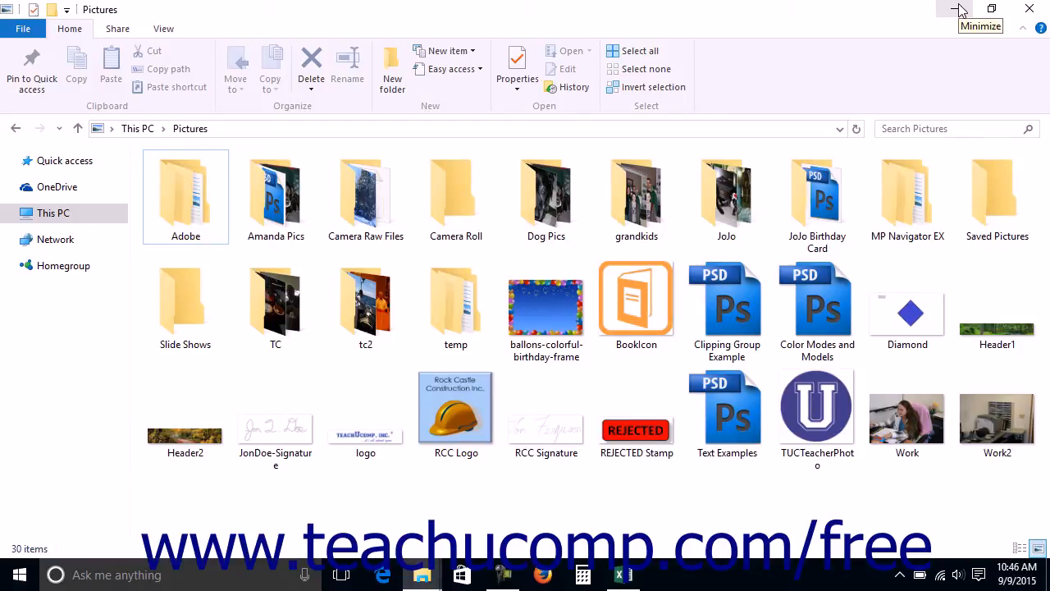
mouse_move(975, 10)
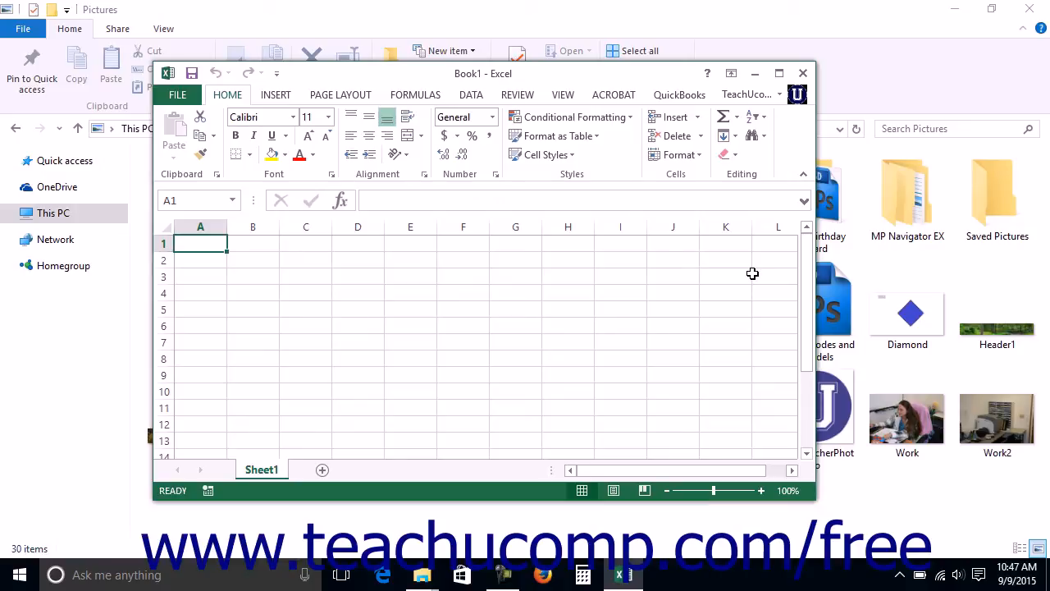
mouse_move(827, 46)
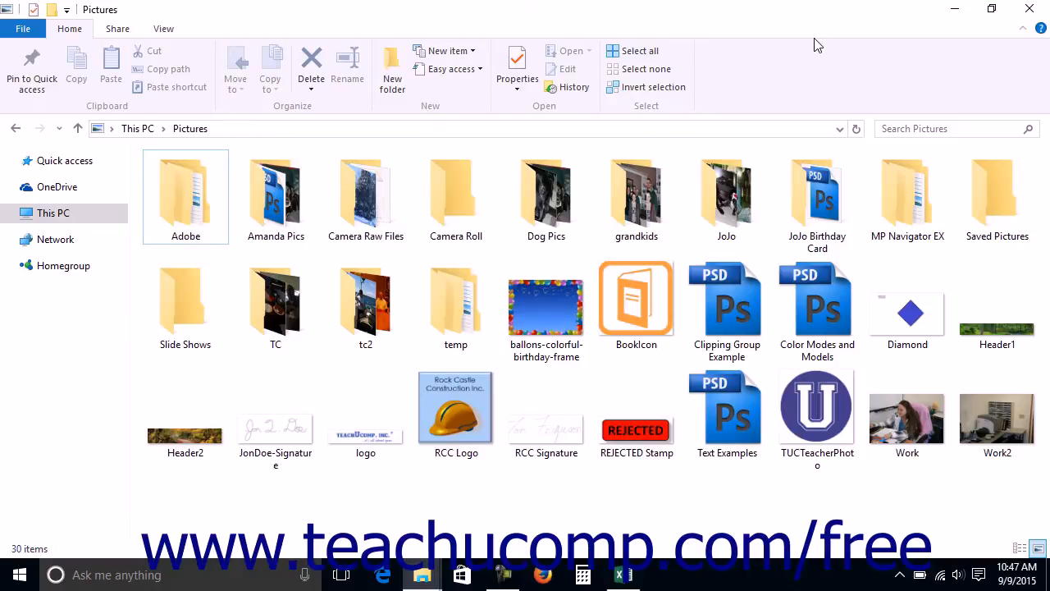
mouse_move(960, 32)
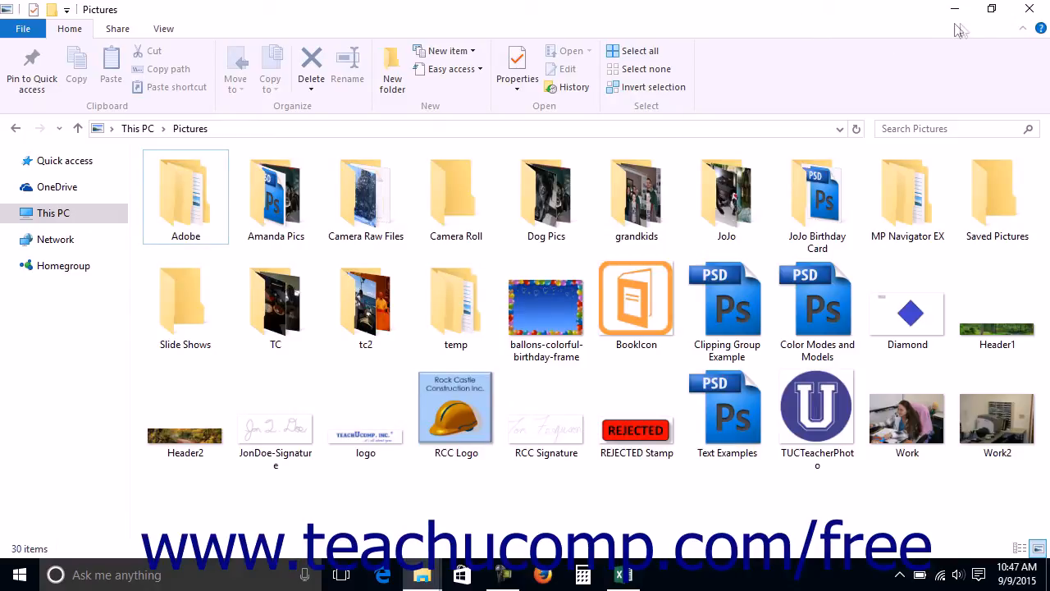
mouse_move(991, 10)
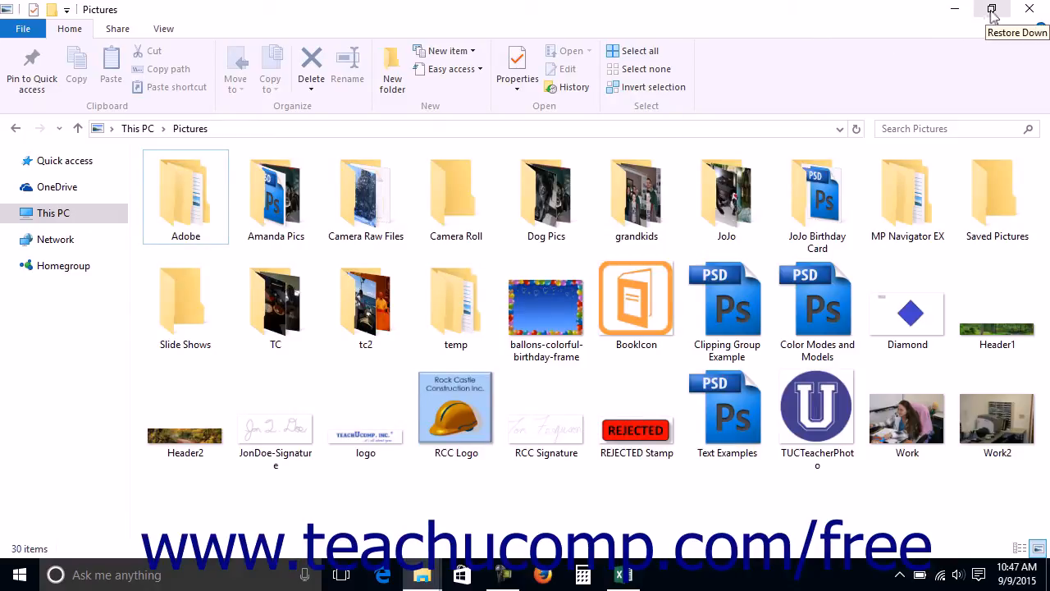
Restore the Pictures window down to its smaller, non-maximized size
left_click(991, 10)
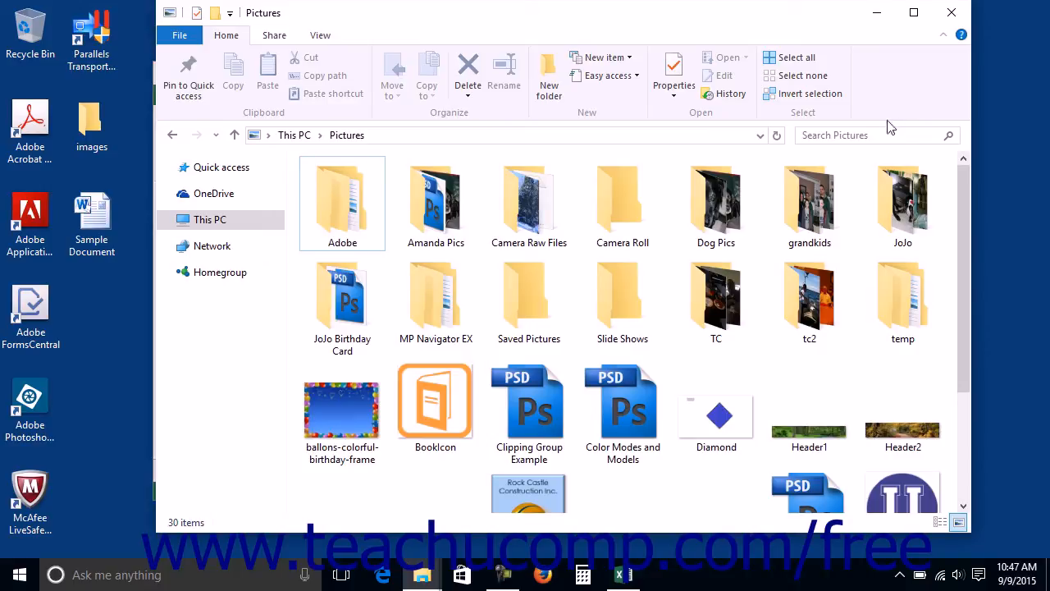
mouse_move(972, 404)
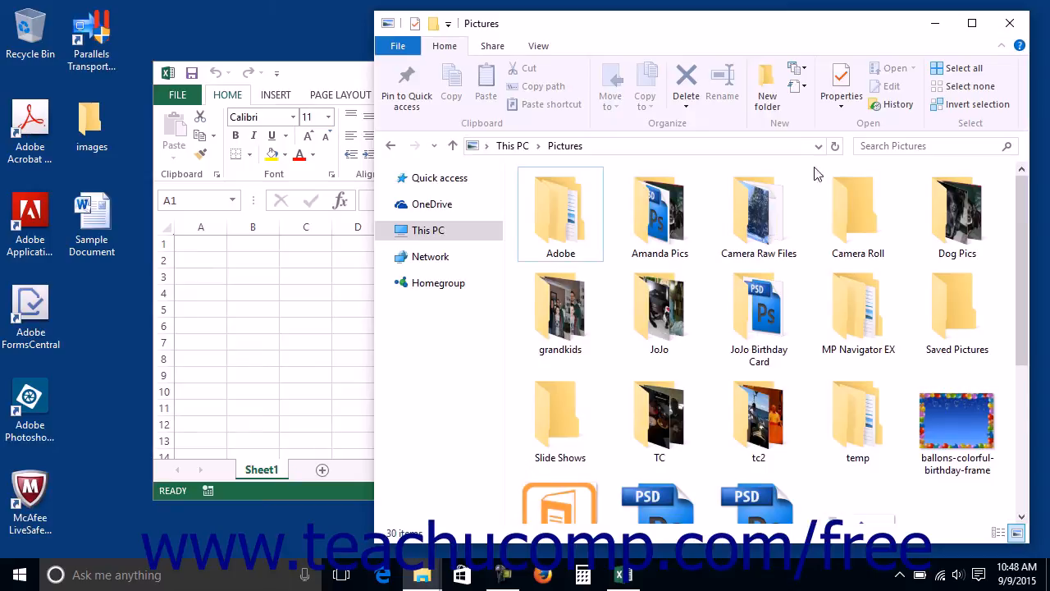
mouse_move(839, 276)
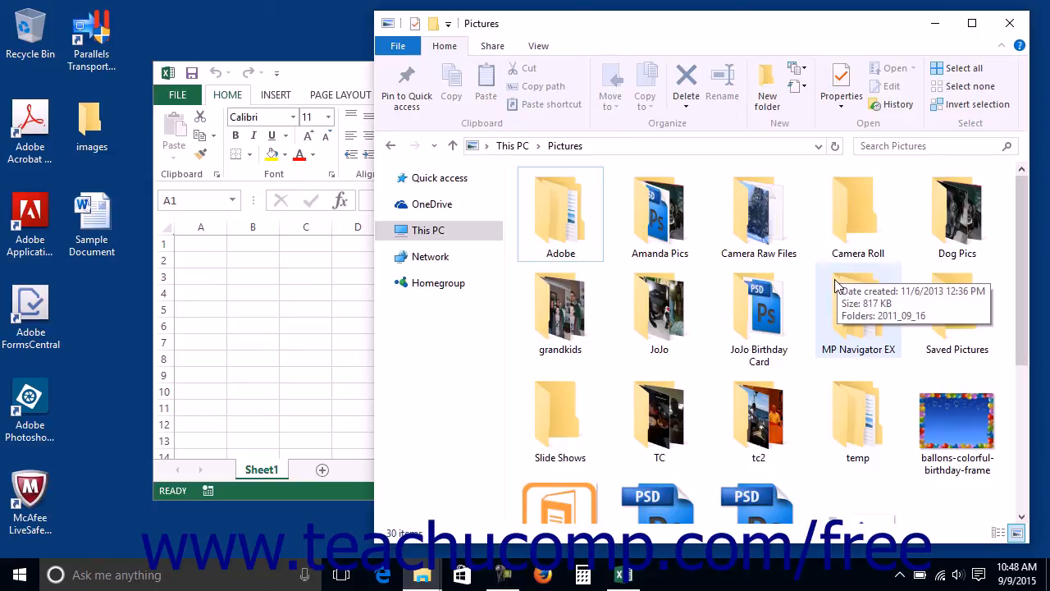
mouse_move(786, 149)
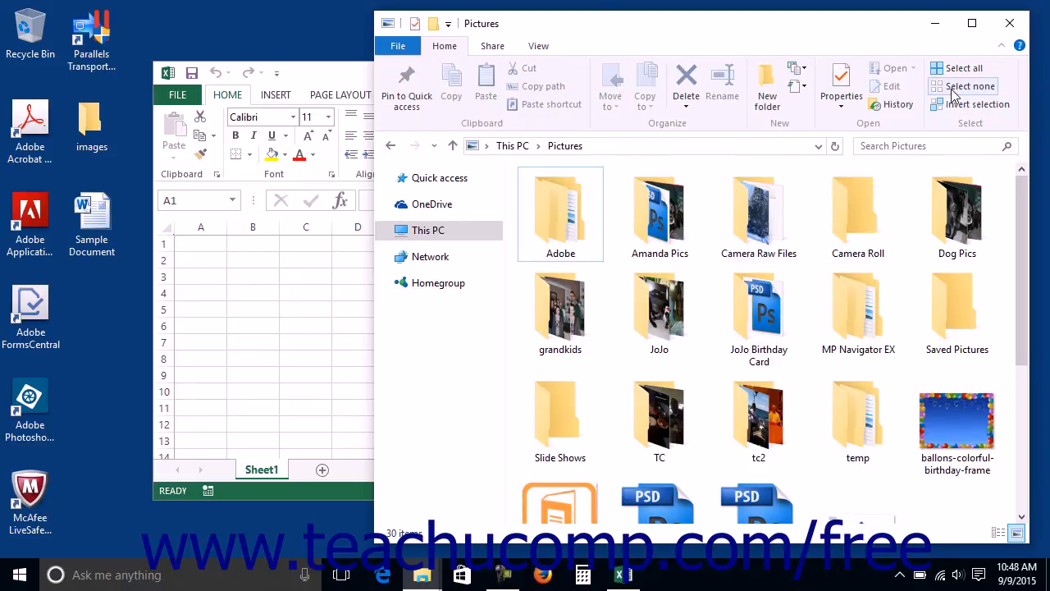
mouse_move(1011, 23)
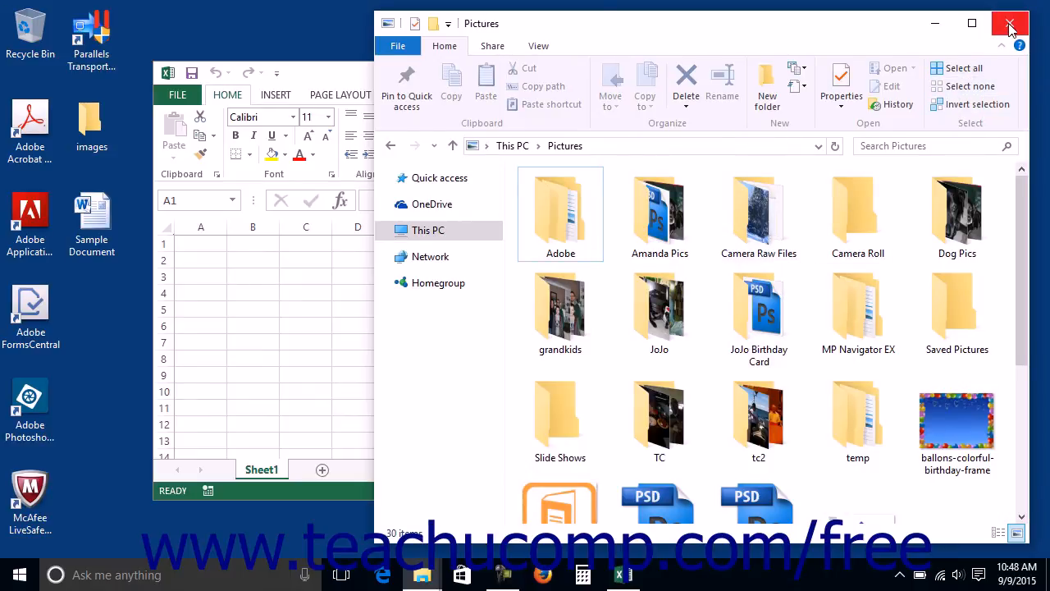
mouse_move(1009, 23)
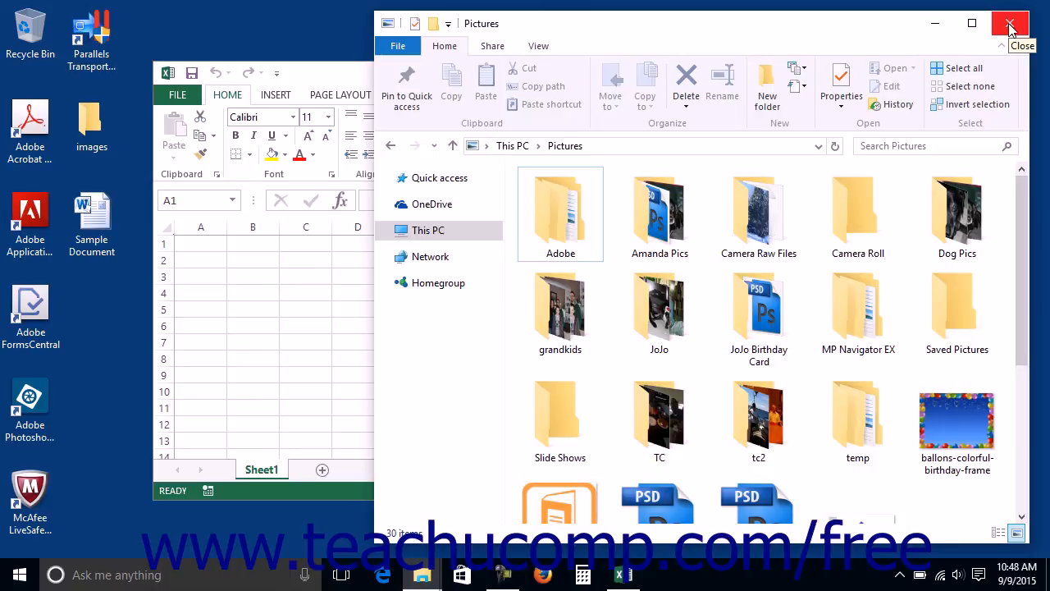
Close the Pictures folder window, leaving only Book1 in Excel on the desktop
left_click(1011, 23)
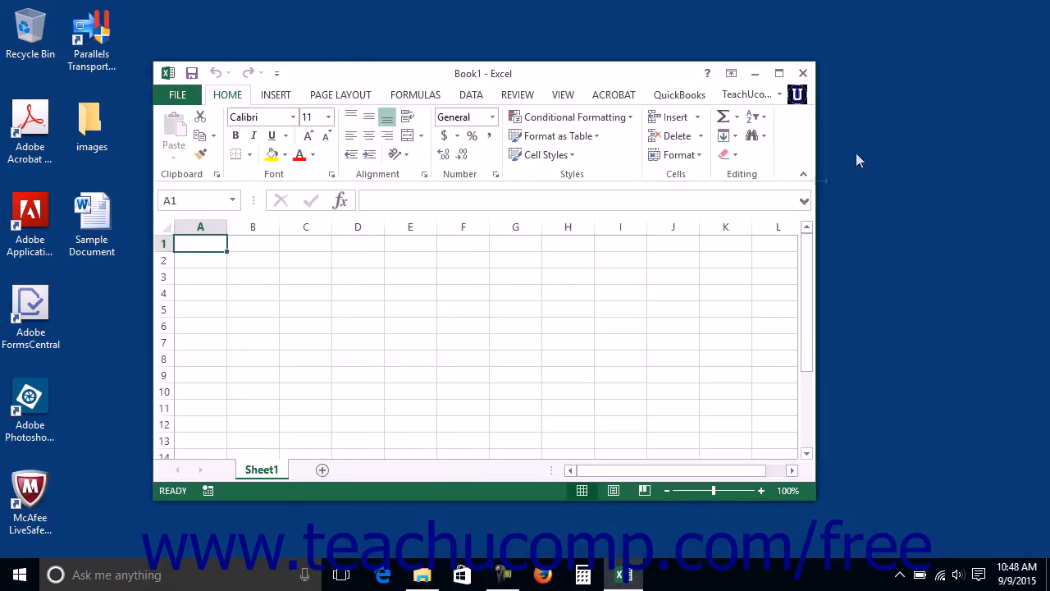